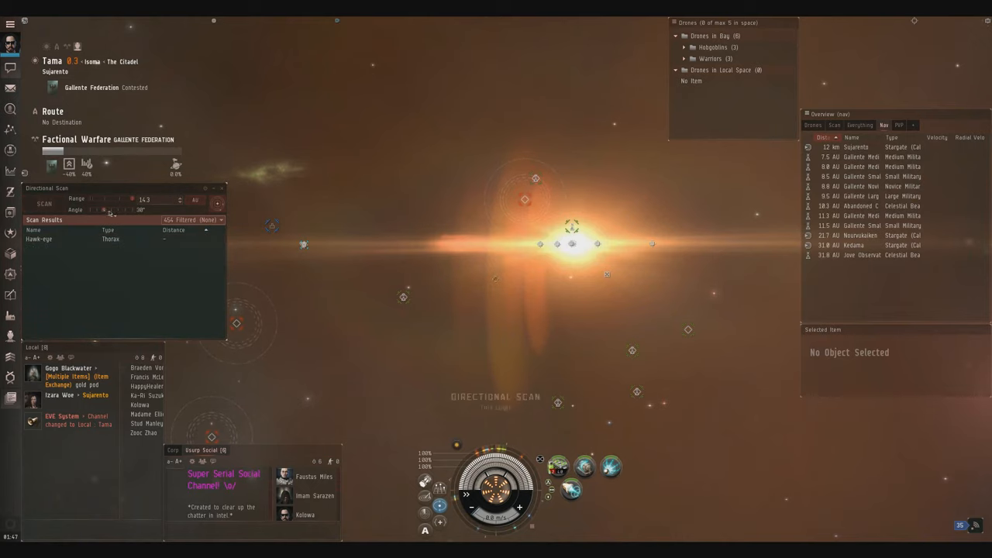
Run directional scans, bind Directional Scan to the Space key, and close the settings window
click(217, 211)
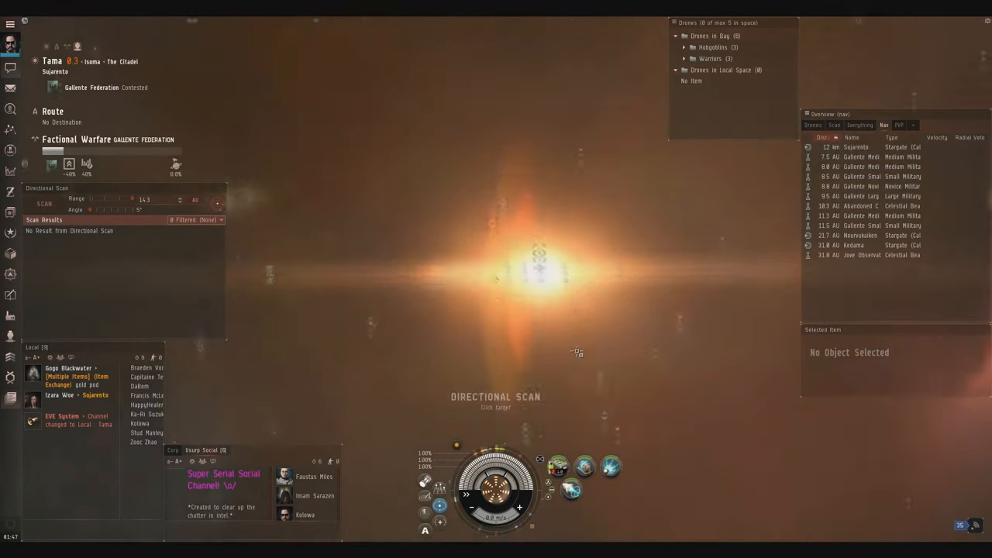
click(45, 203)
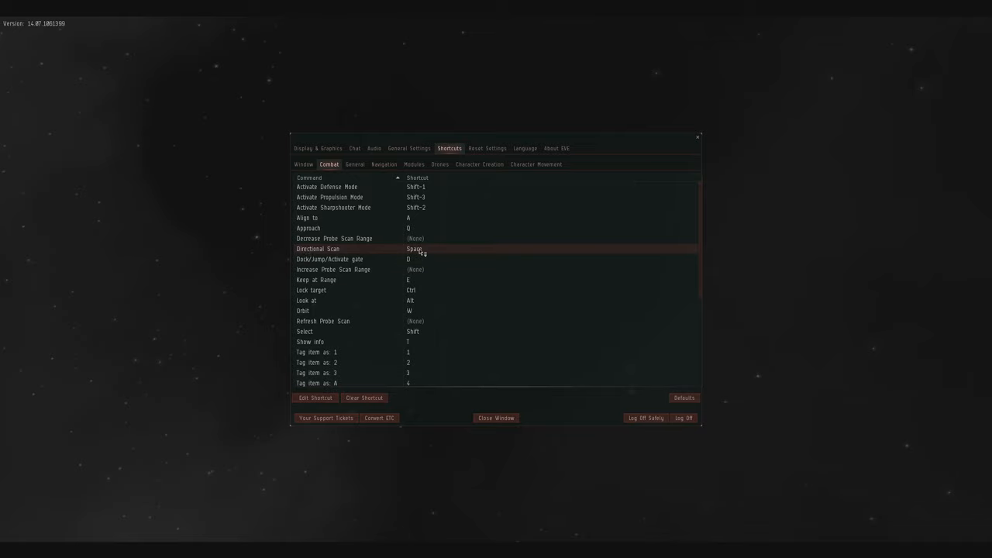
mouse_move(505, 425)
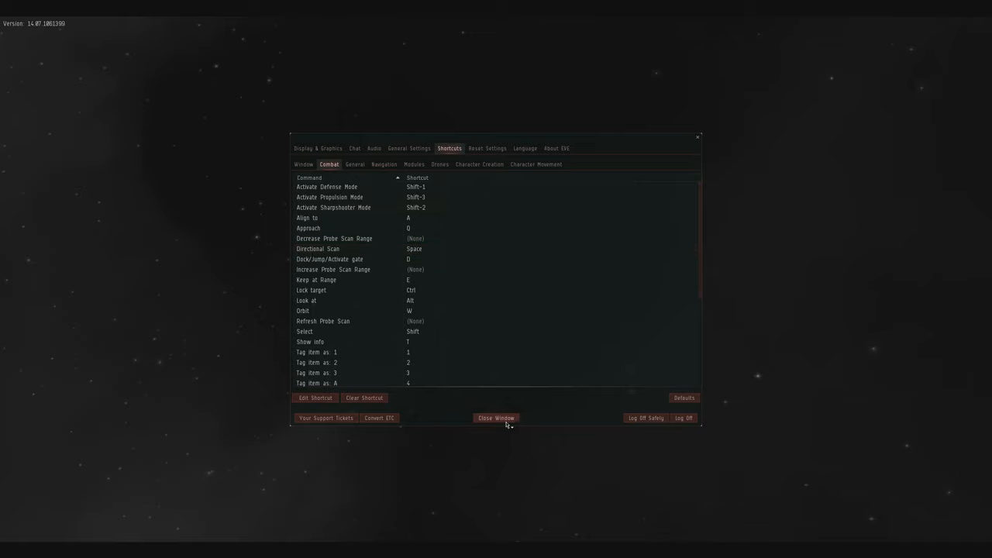
click(495, 418)
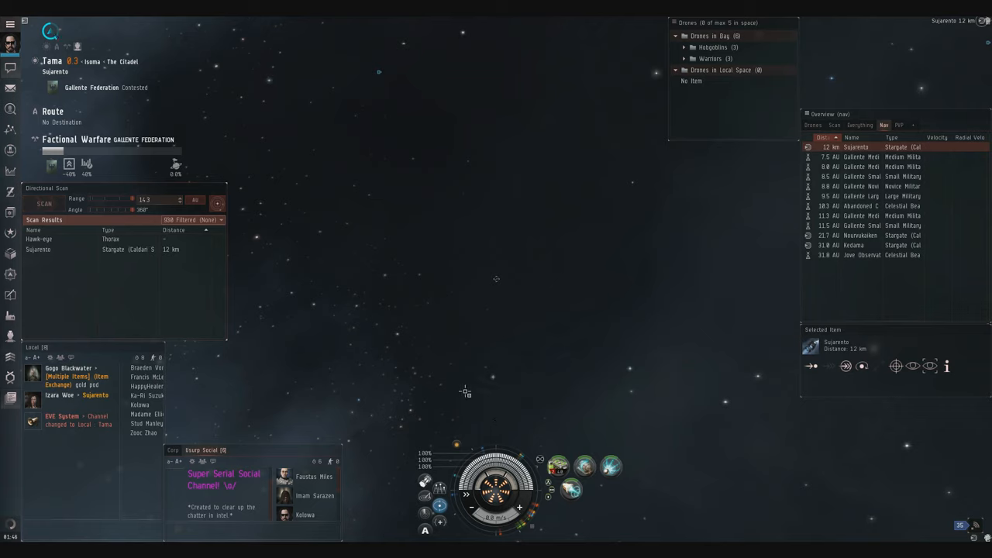
mouse_move(448, 362)
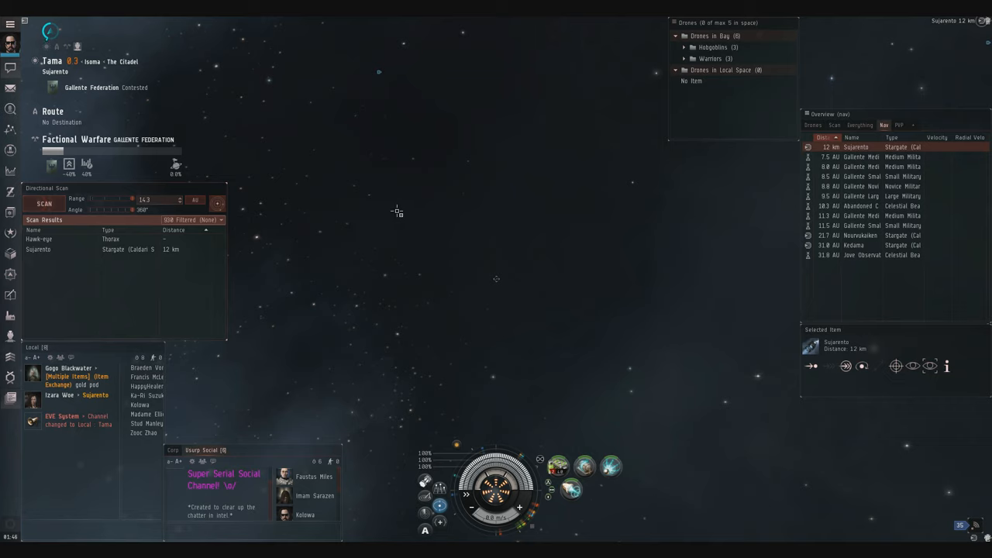
mouse_move(412, 209)
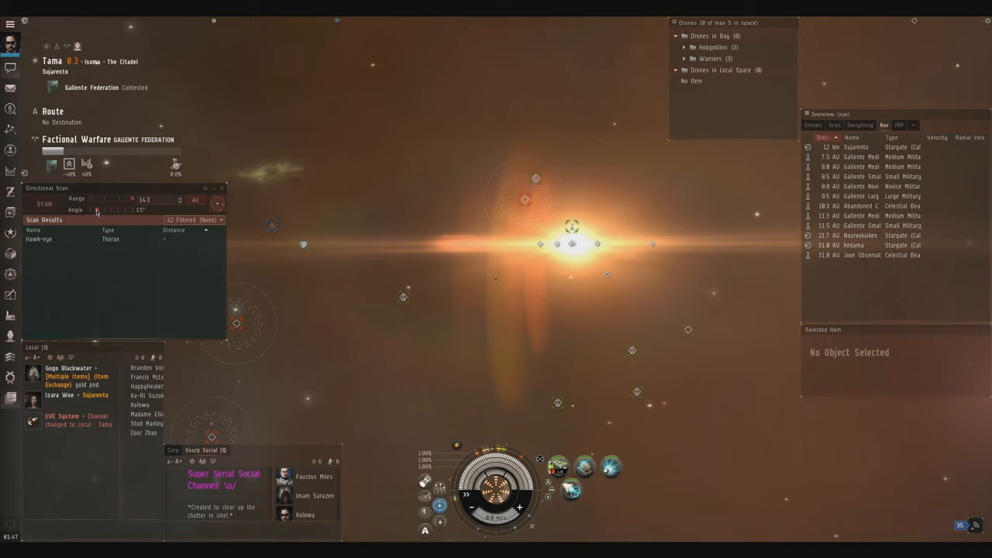
Turn the camera toward the sun and run repeated directional scans in that direction
drag(96, 211, 90, 211)
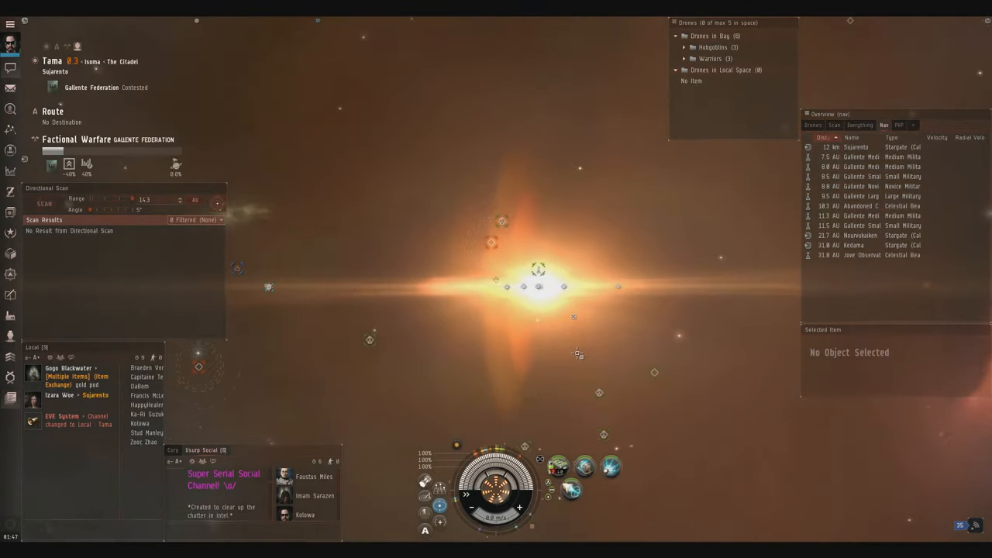
click(43, 204)
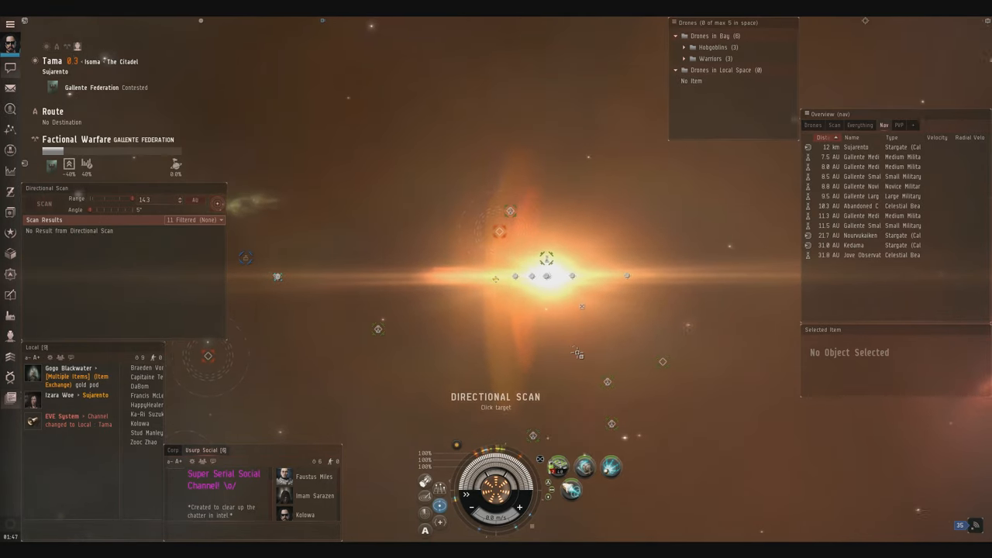
click(43, 204)
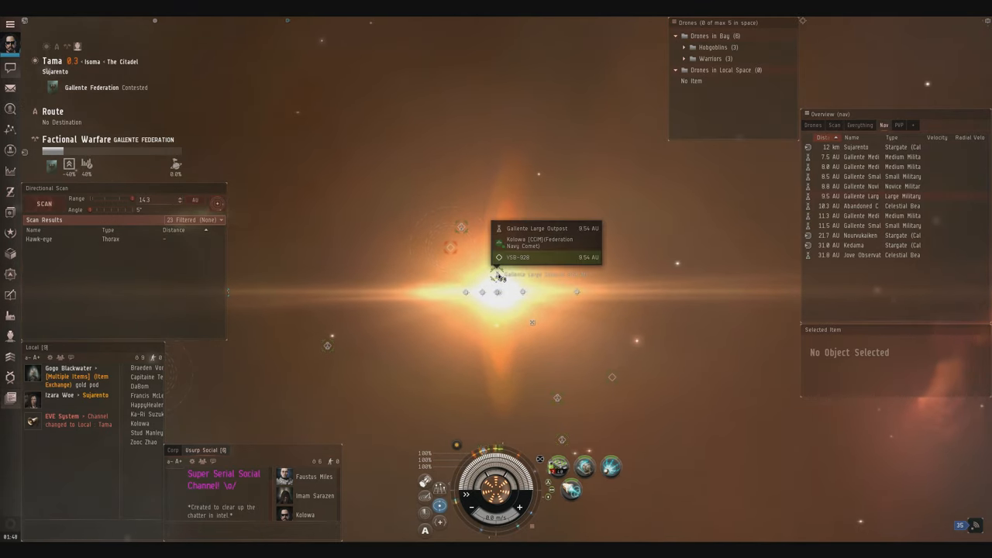
Expand the stacked brackets at the sun and bring up warp-to options for the site there
click(43, 203)
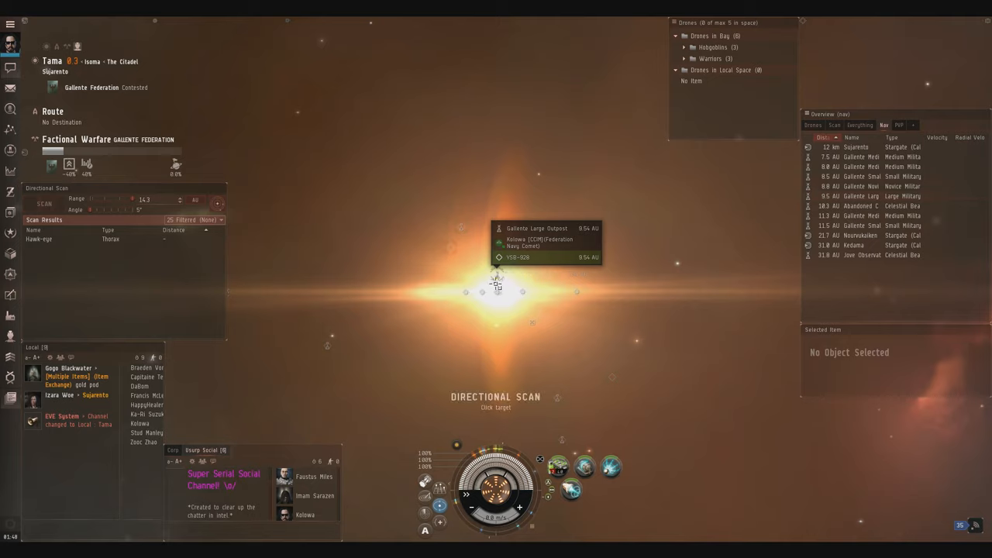
right_click(536, 228)
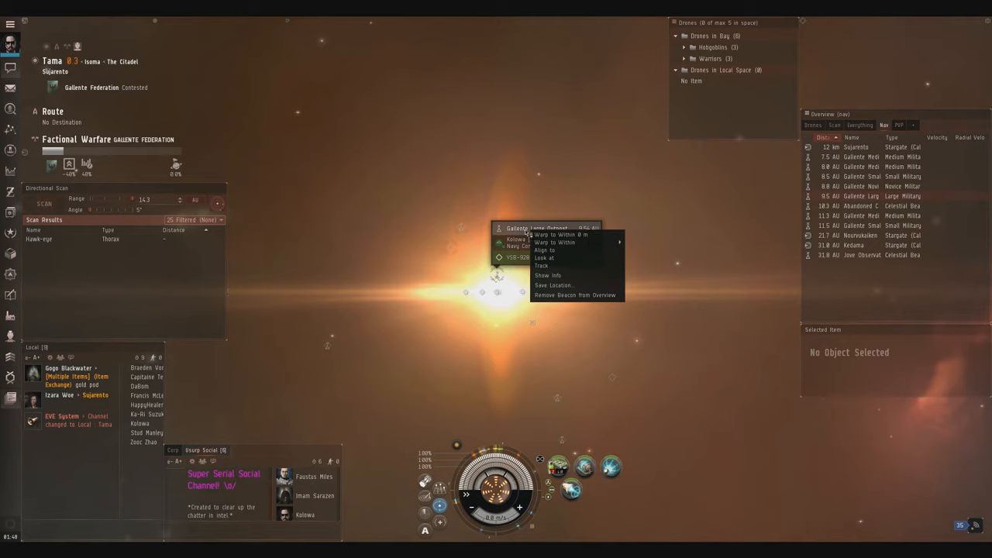
click(319, 391)
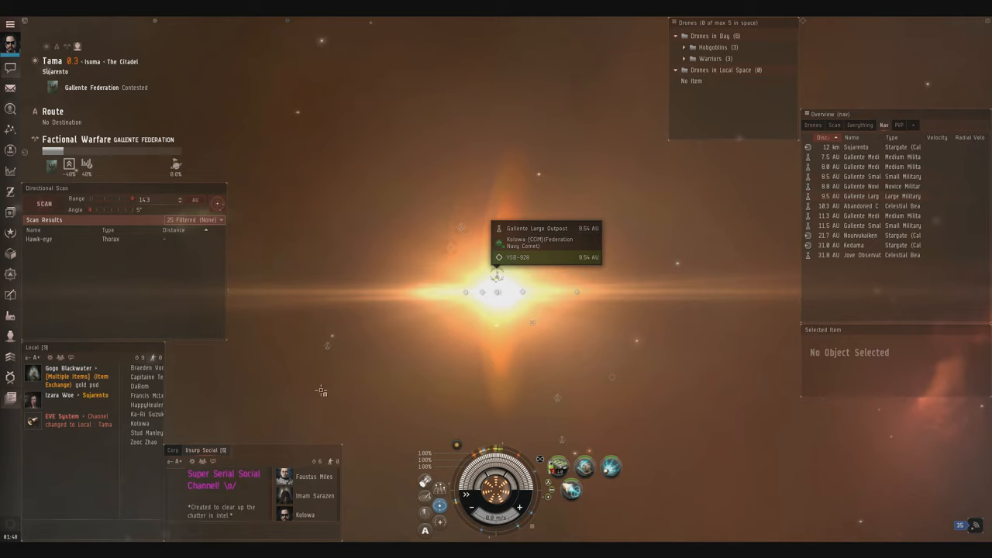
click(536, 227)
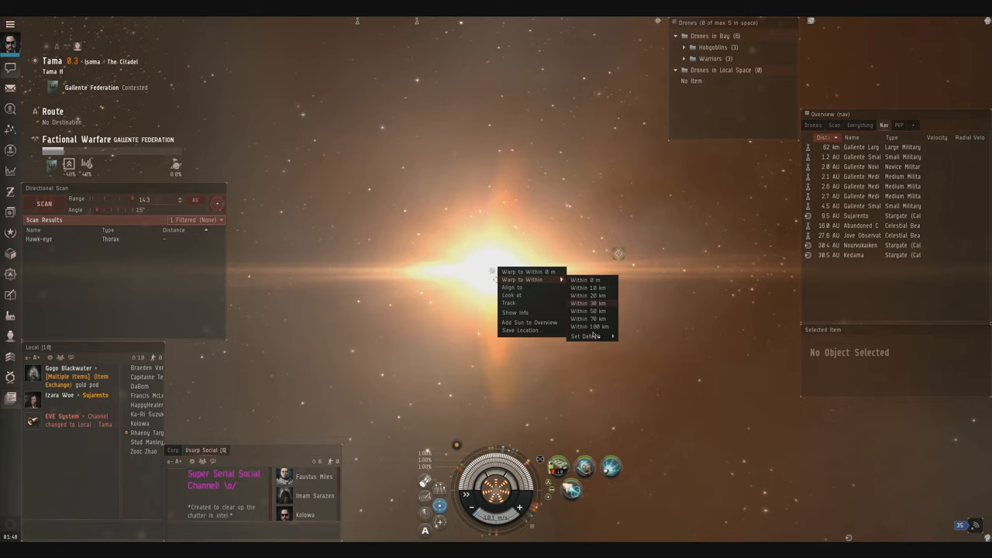
Warp the ship to within the chosen distance of the system's star
click(588, 278)
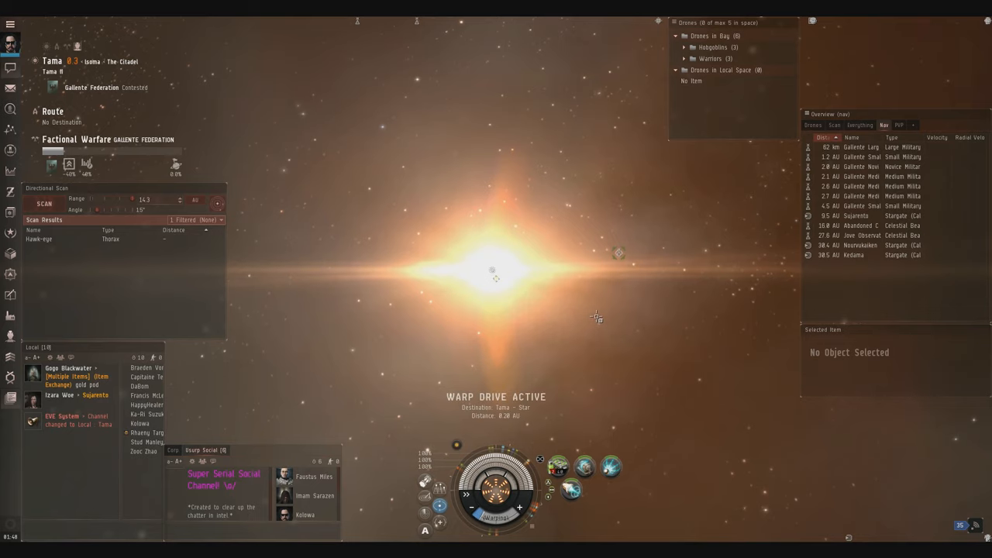
mouse_move(595, 315)
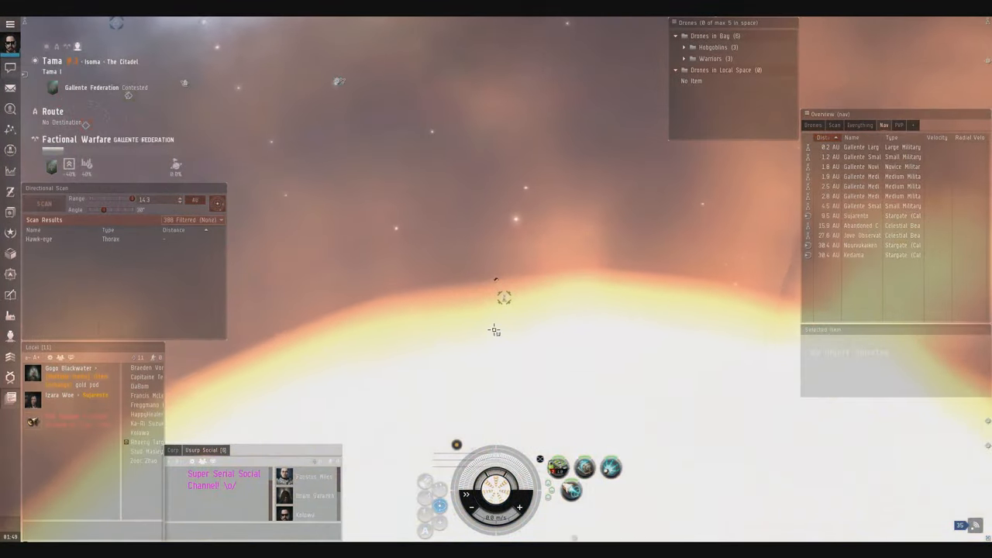
Warp from the star to the acceleration gate site via Warp to Within
right_click(496, 302)
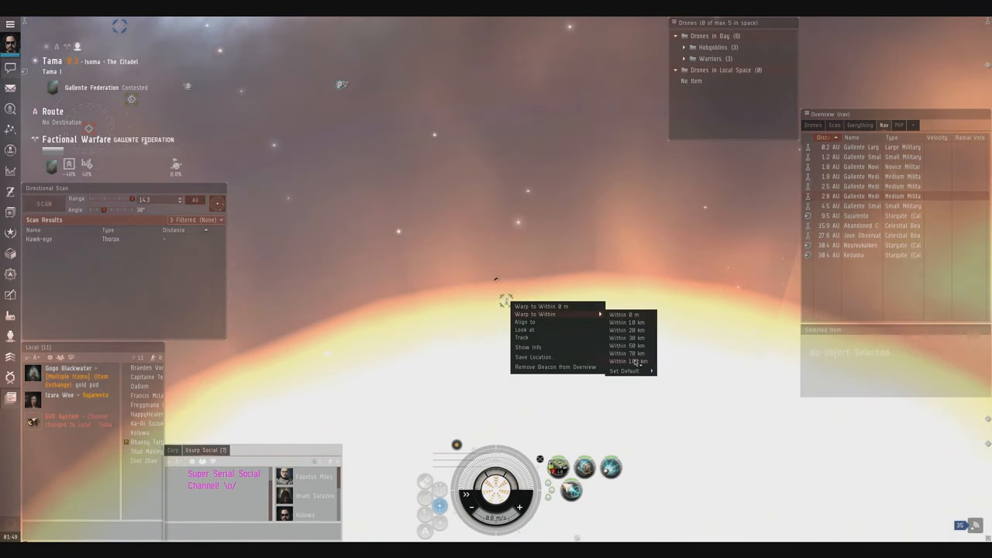
click(623, 361)
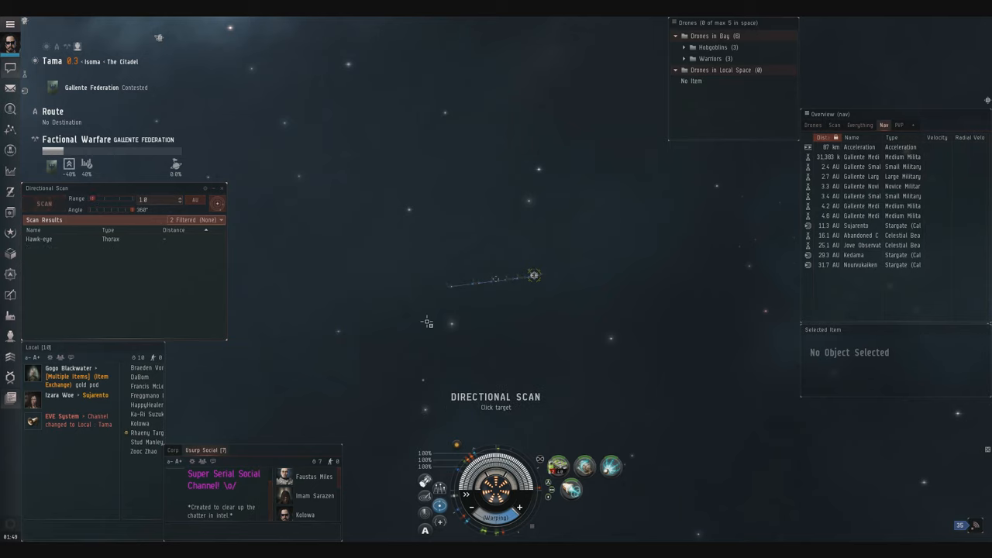
mouse_move(459, 322)
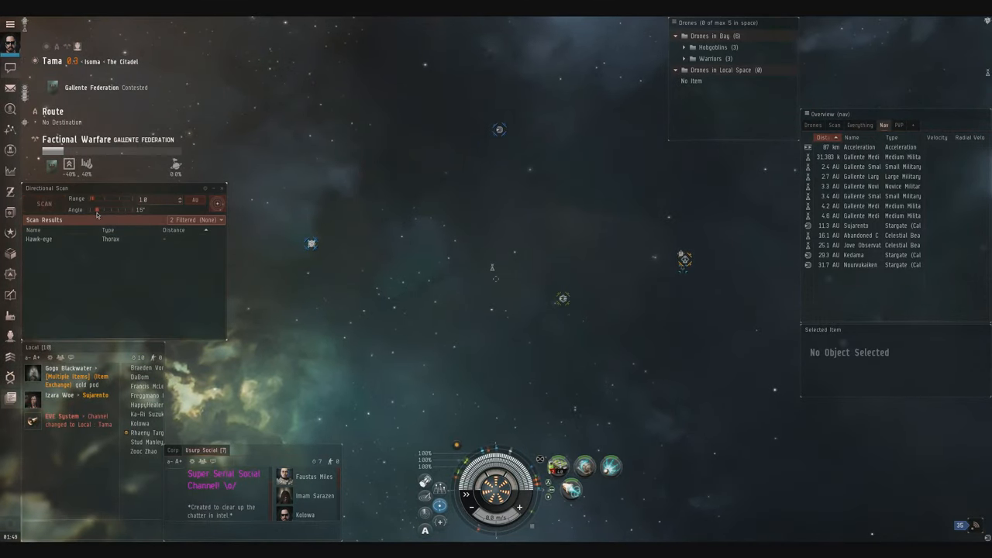
mouse_move(502, 248)
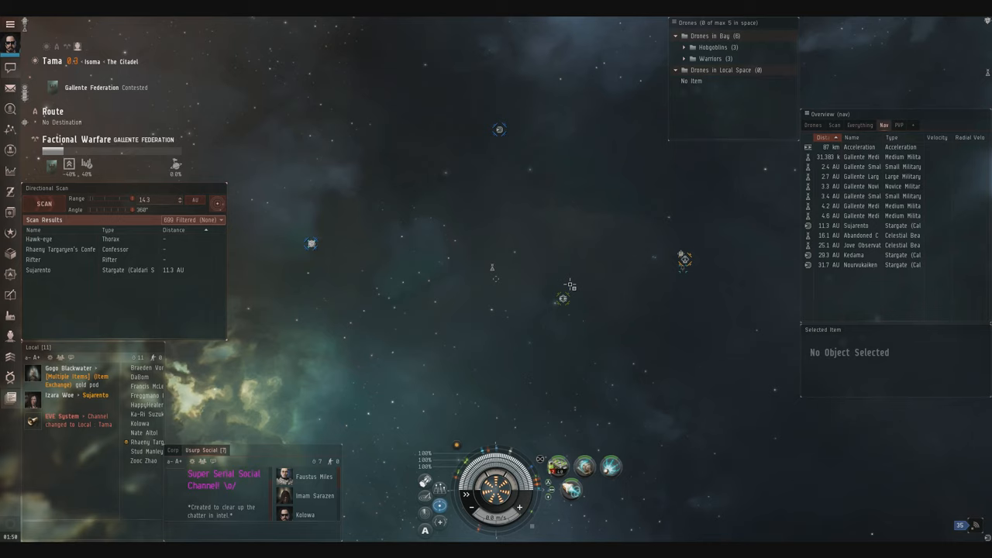
mouse_move(552, 276)
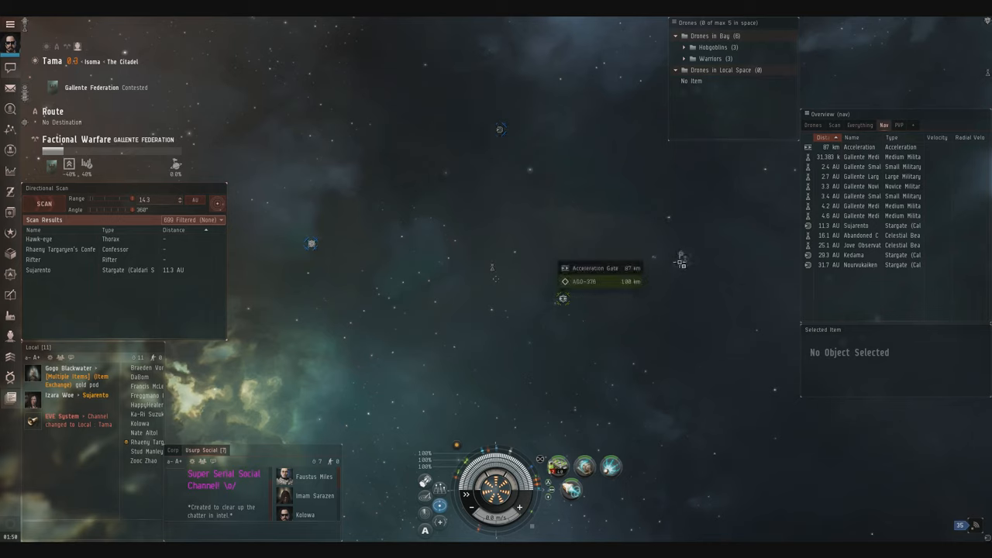
Select the Sujanesta stargate and start aligning the ship toward it
click(862, 225)
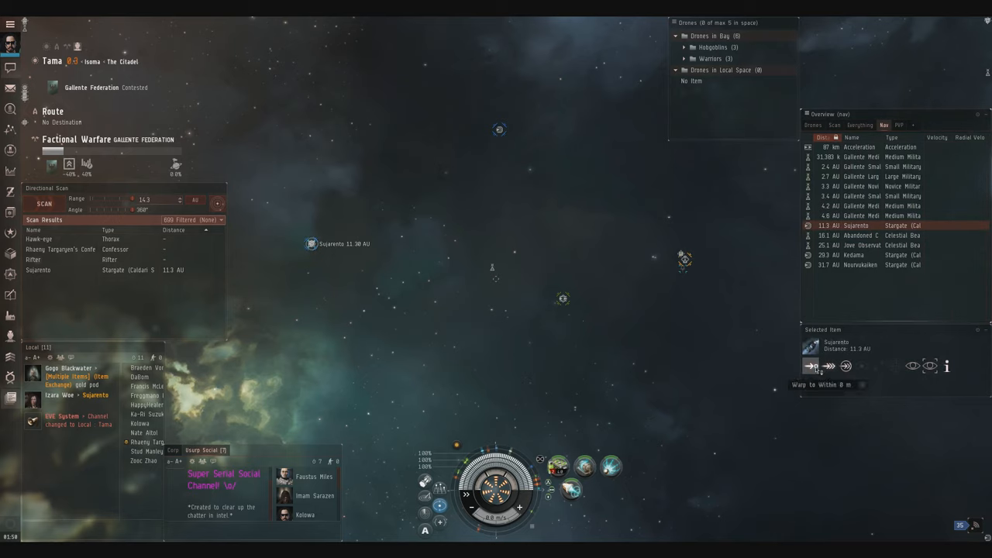
click(812, 366)
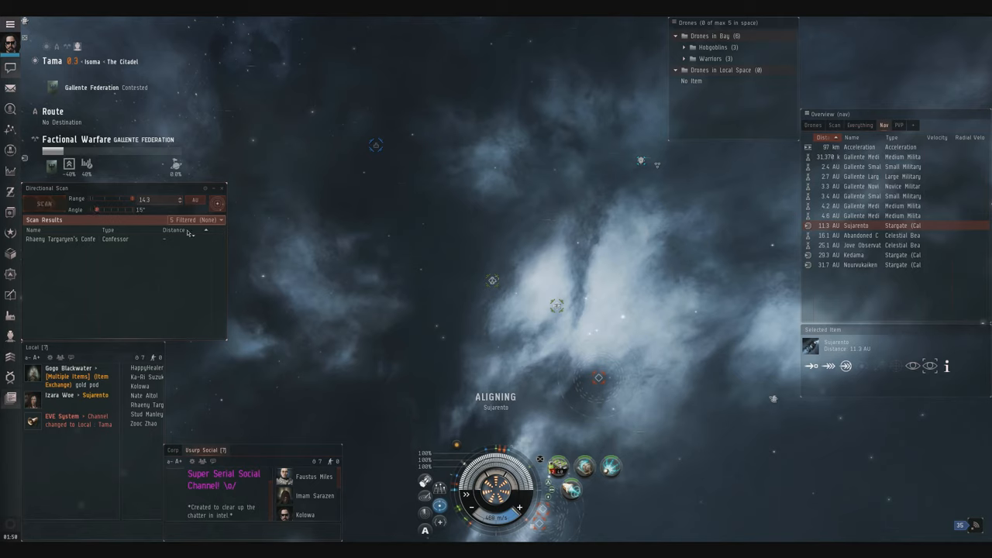
Run a directional scan while the ship aligns toward Sujanesta
click(43, 203)
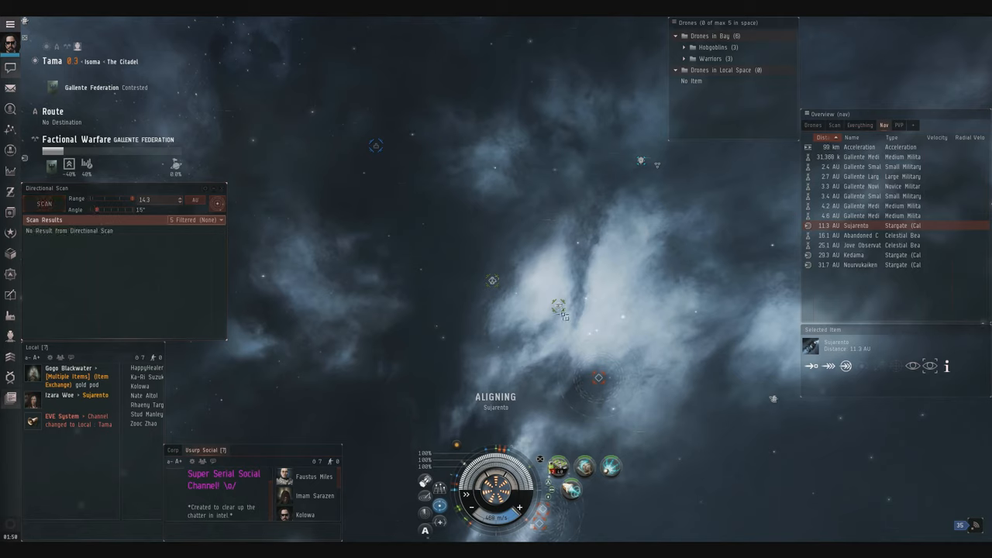
mouse_move(560, 310)
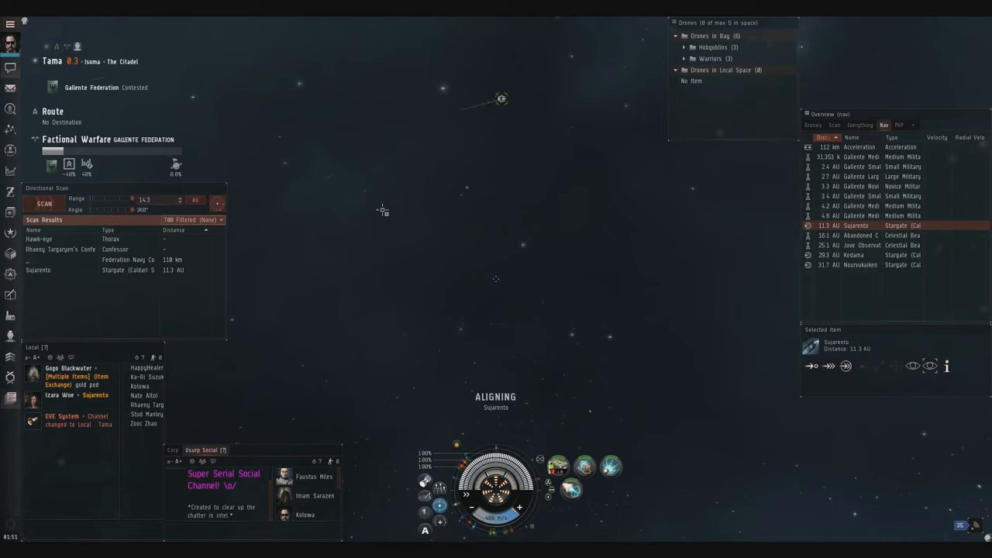
Turn the camera to a new direction and rescan, picking up the Confessor
drag(139, 210, 96, 210)
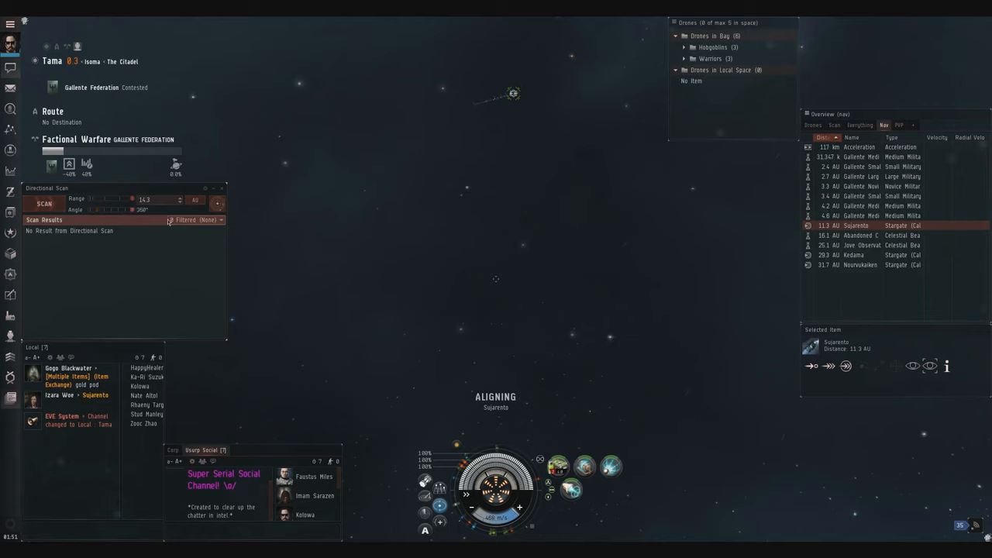
click(45, 204)
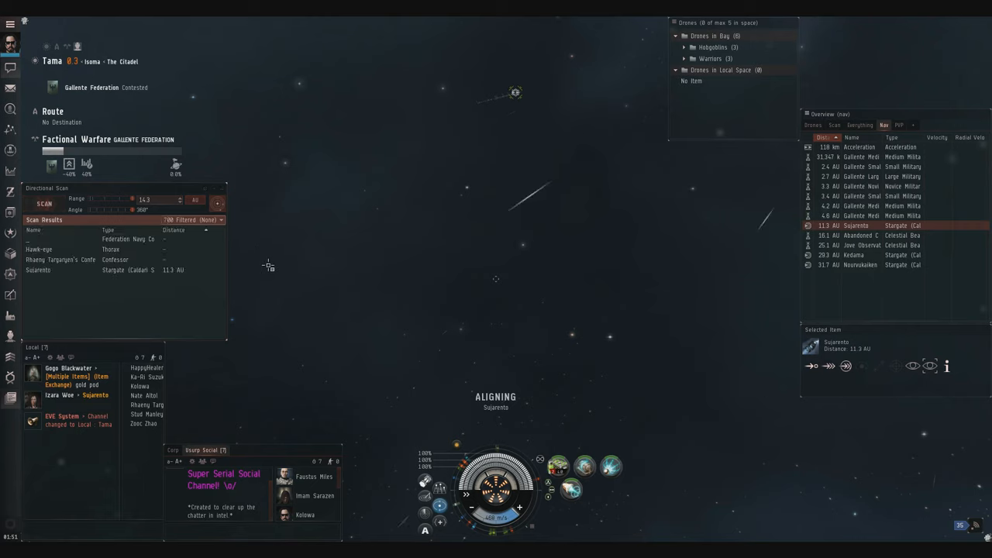